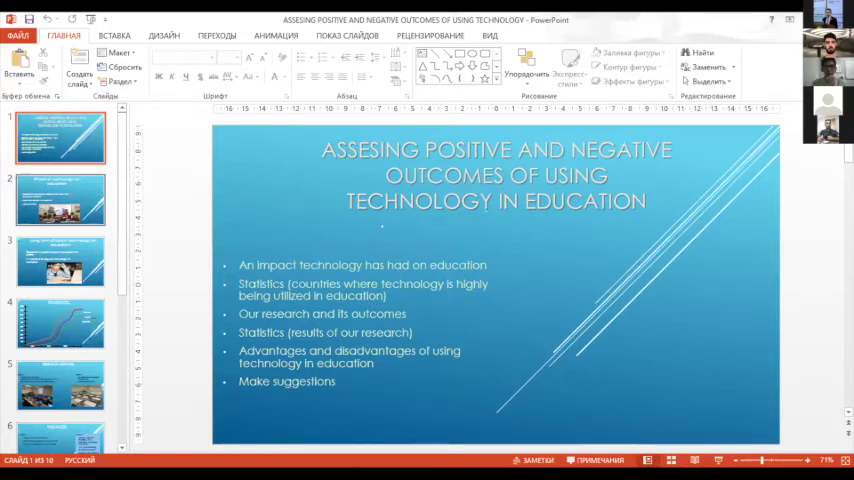
Step: Show slide 2, 'Effects of technology on education', with three benefit points and a classroom photo
{"action": "left_click", "coordinate": [60, 200]}
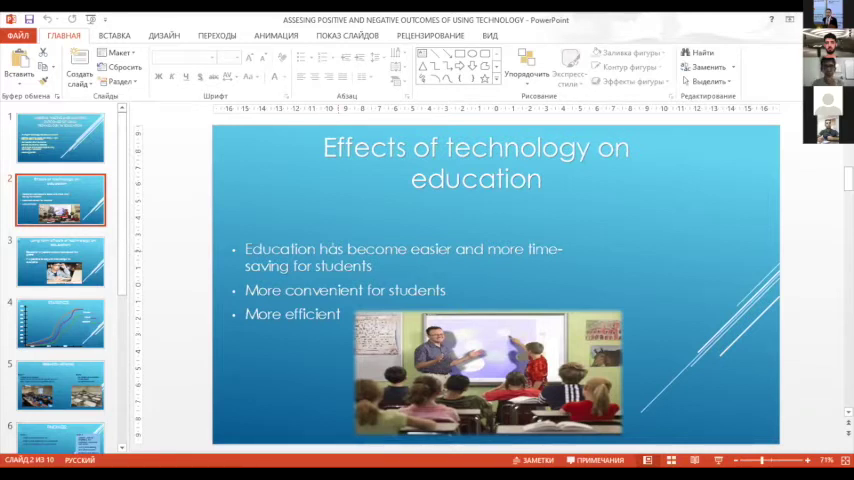
Step: Show slide 3, 'Long term effects of technology on education', with a boy at a laptop
{"action": "left_click", "coordinate": [60, 261]}
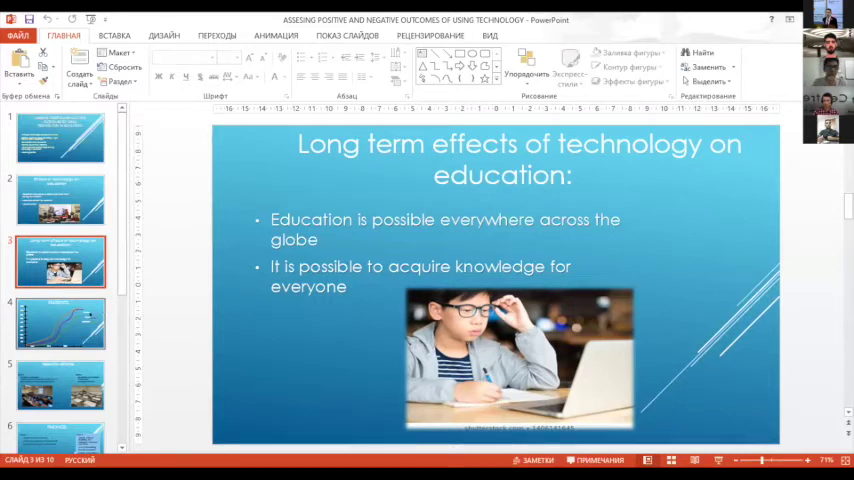
Step: Show slide 4, the 2000–2020 percentage line chart for the U.S.A, U.K and Uzbekistan
{"action": "left_click", "coordinate": [60, 323]}
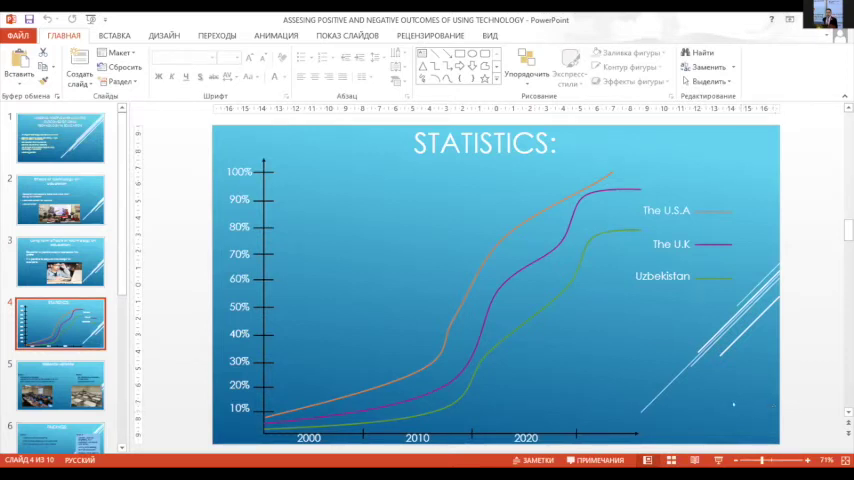
{"action": "mouse_move", "coordinate": [700, 415]}
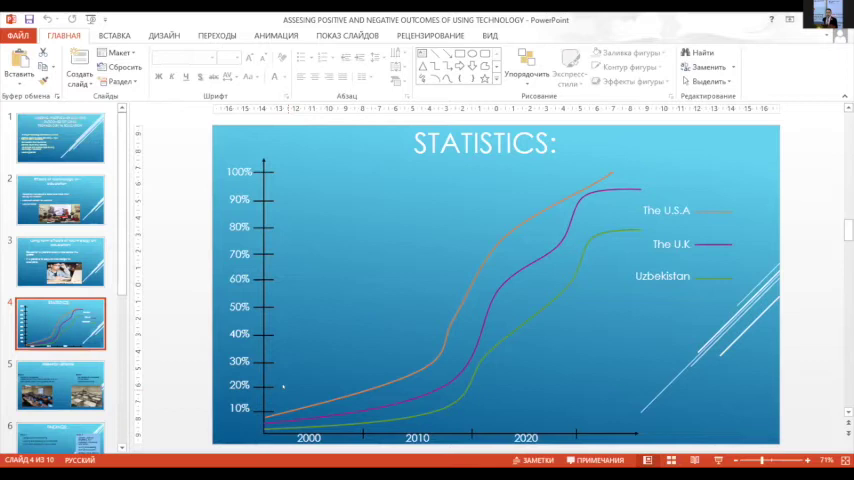
{"action": "mouse_move", "coordinate": [420, 338]}
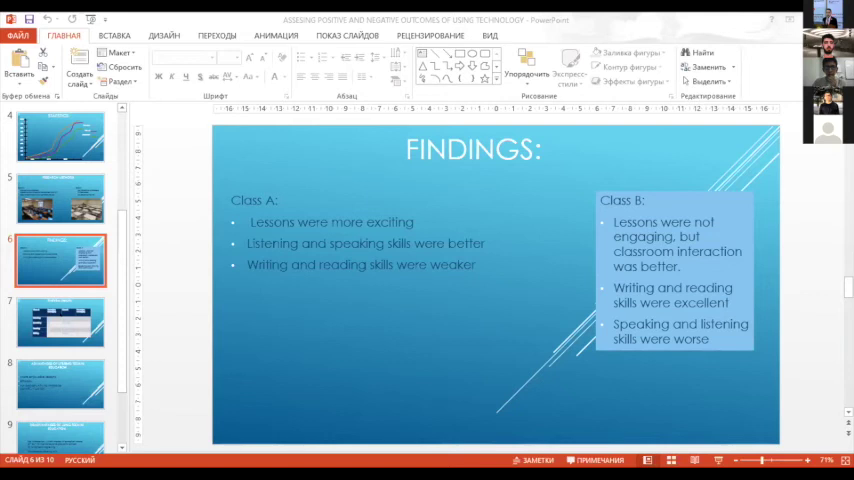
Step: Show the 'Statistics (results)' slide with Class A and Class B average skill scores
{"action": "left_click", "coordinate": [60, 322]}
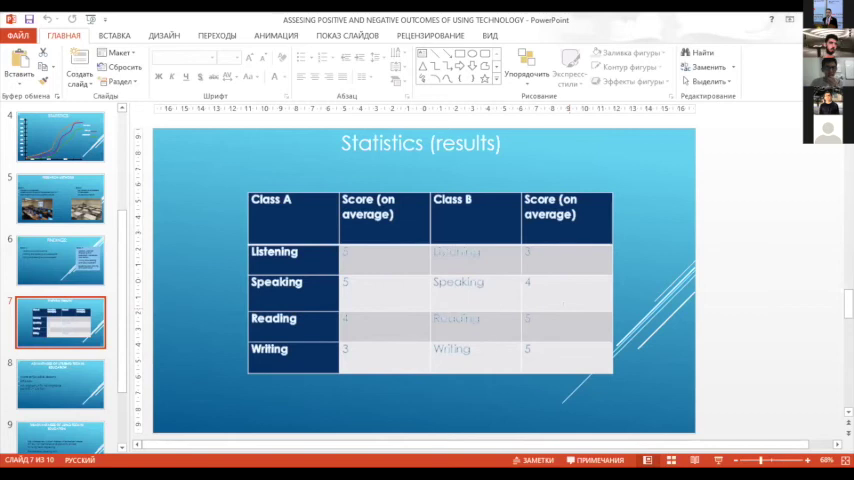
Step: Show slide 8, 'Advantages of utilising tech in education', listing enjoyable lessons, efficacy and communication
{"action": "left_click", "coordinate": [60, 385]}
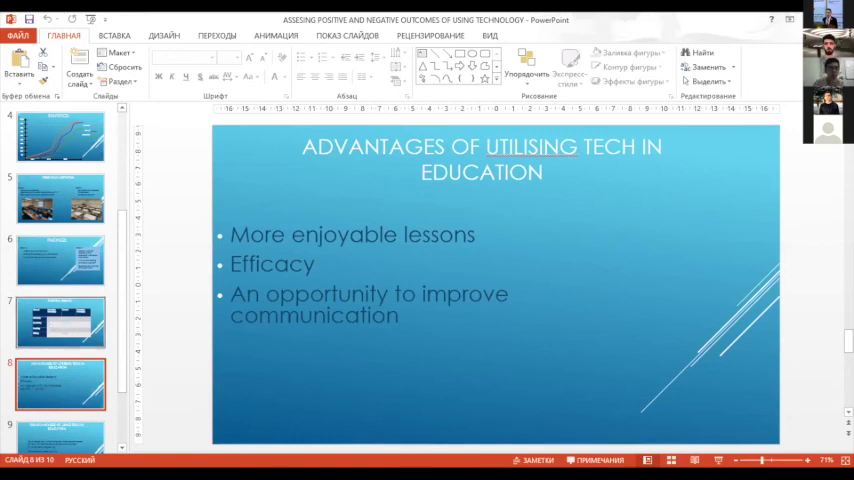
Step: Show slide 9, 'Disadvantages of using tech in education', on lack of interaction and reading skills
{"action": "scroll", "scroll_direction": "down", "scroll_amount": 3}
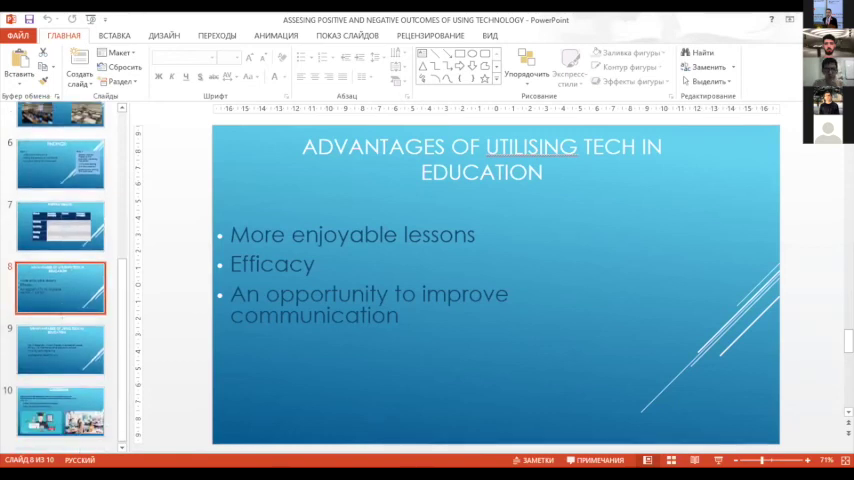
{"action": "left_click", "coordinate": [60, 348]}
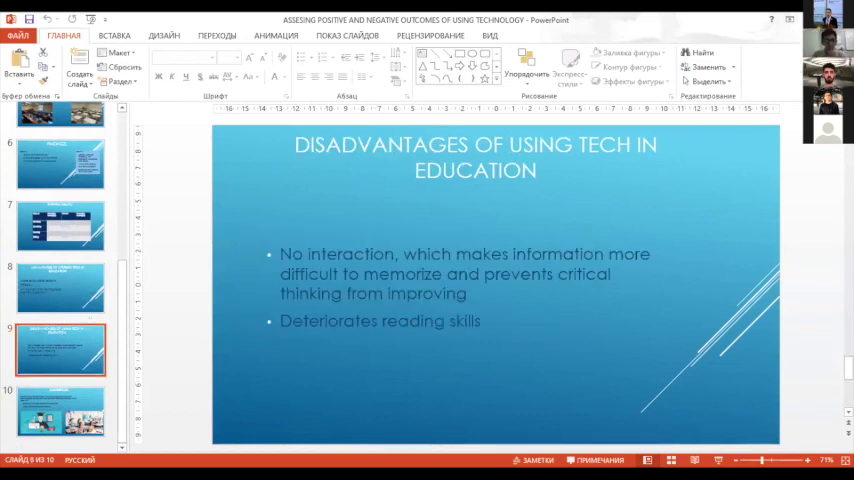